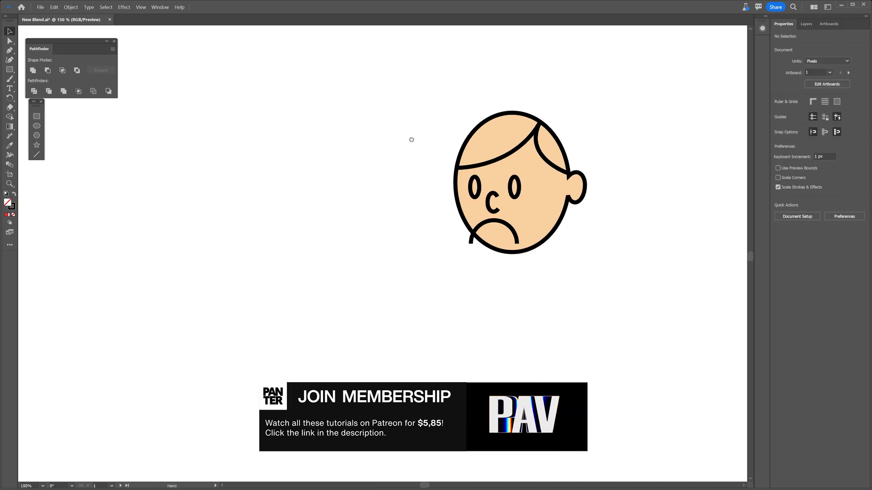
# Enable New Blend in Blend Options for the six-face smile-to-frown blend
pyautogui.click(70, 7)
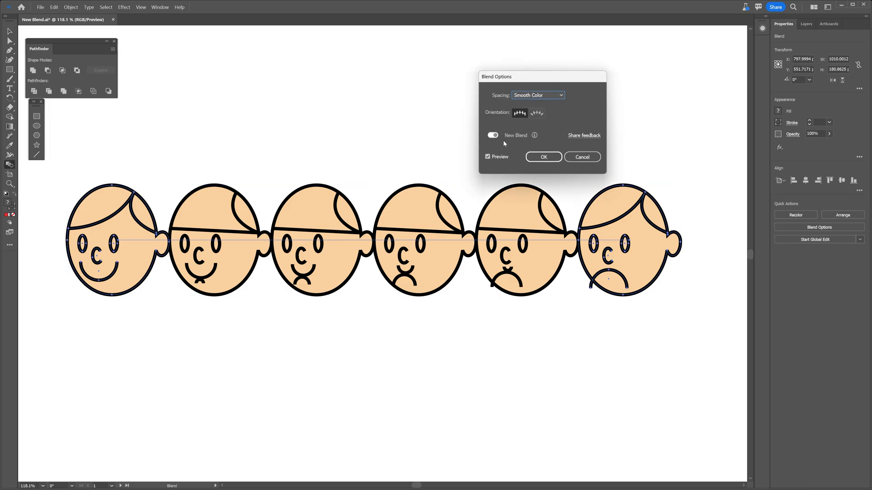
pyautogui.click(491, 136)
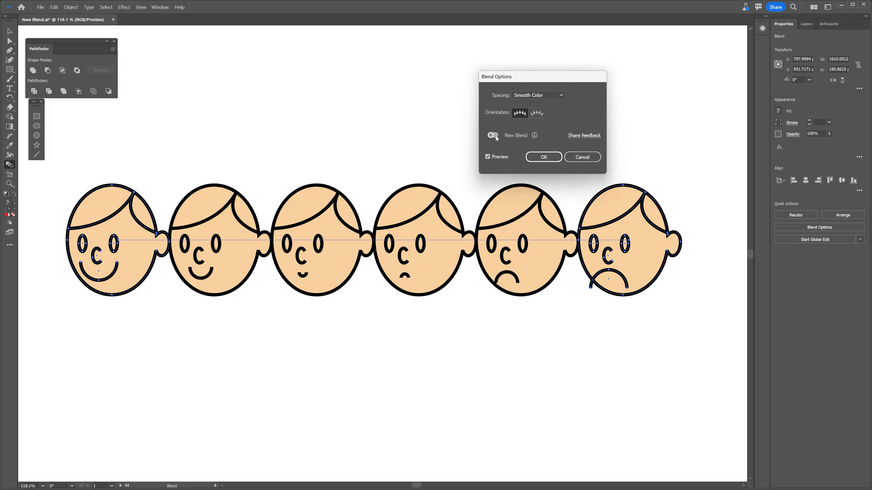
pyautogui.click(491, 135)
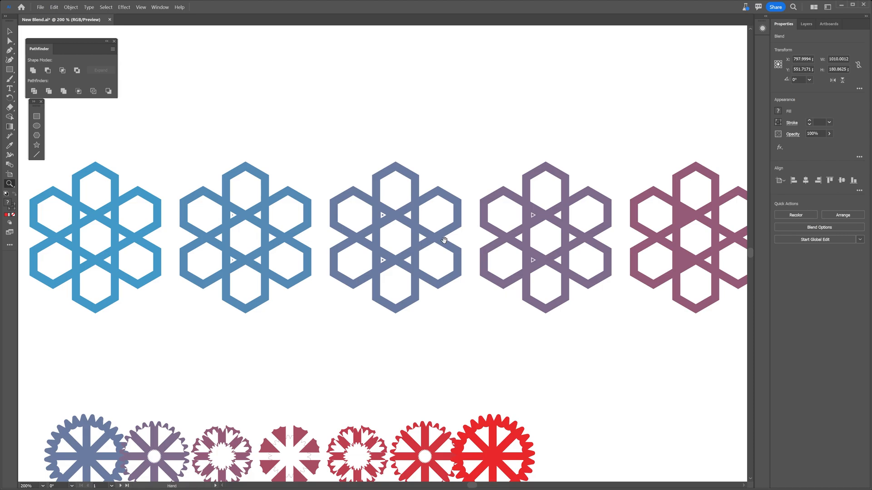
# Open Blend Options for the hexagon star blend, showing 7 specified steps
pyautogui.scroll(-3)
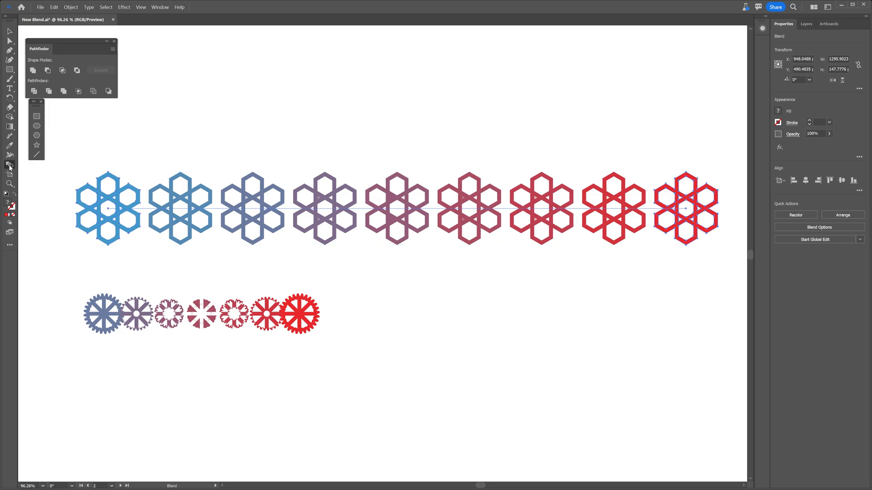
pyautogui.click(818, 227)
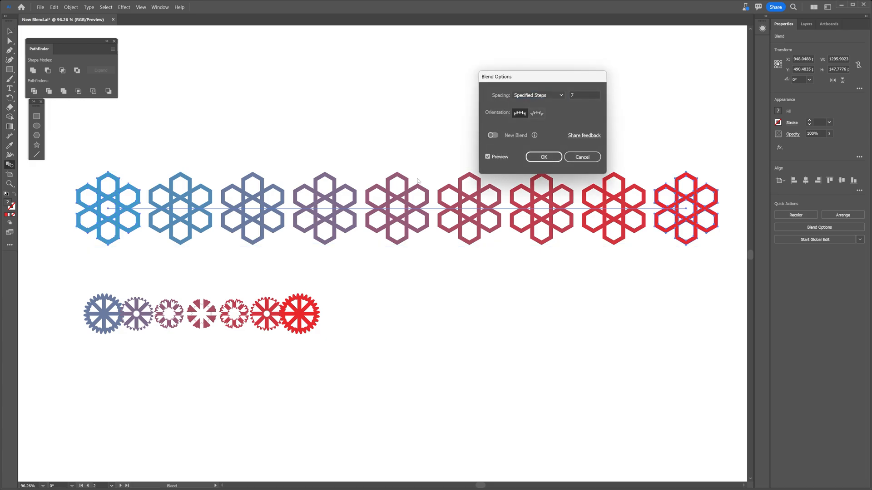
pyautogui.moveTo(265, 218)
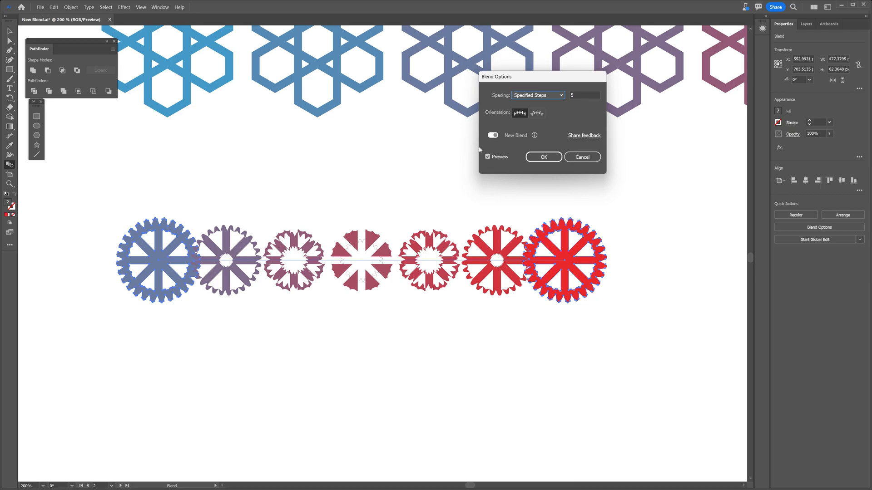
# Switch New Blend off for the cog wheel blend and confirm
pyautogui.click(491, 136)
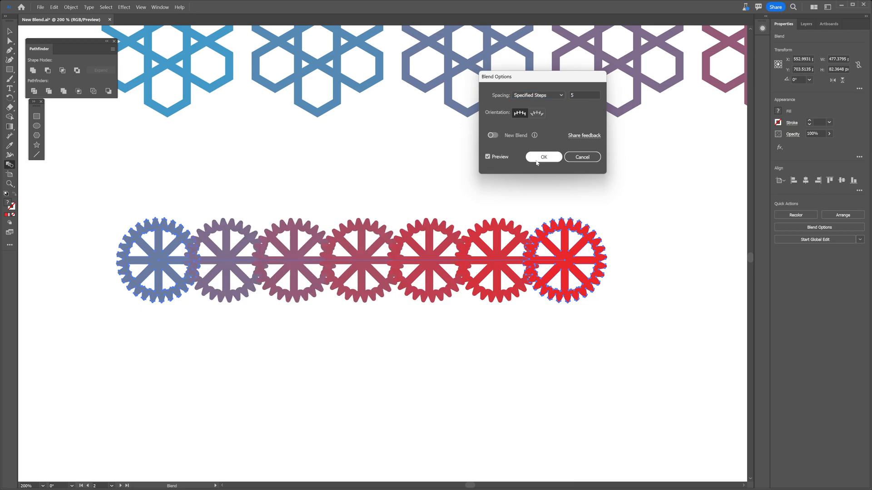
pyautogui.click(543, 157)
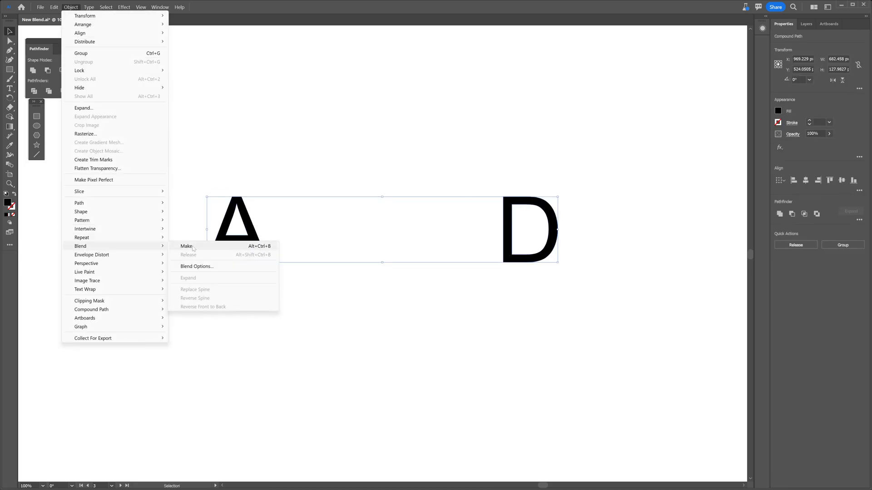
# Blend letter A into D and enable New Blend to reduce distortion
pyautogui.click(187, 246)
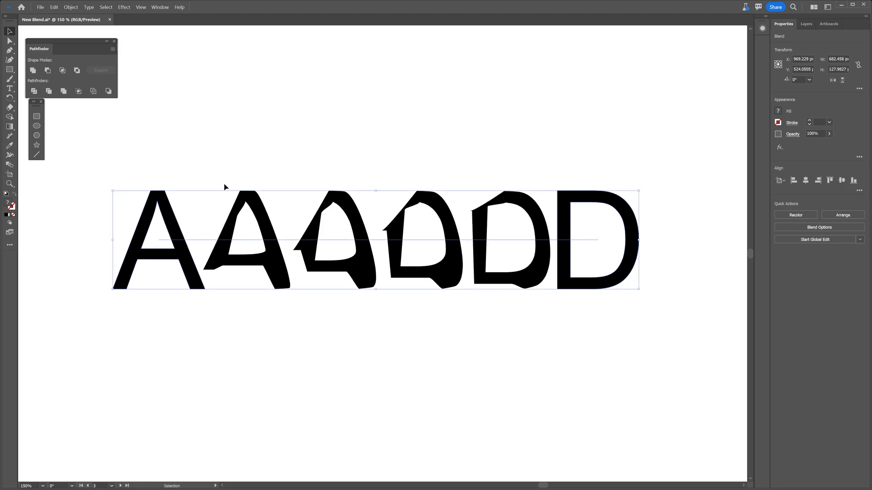
pyautogui.click(819, 227)
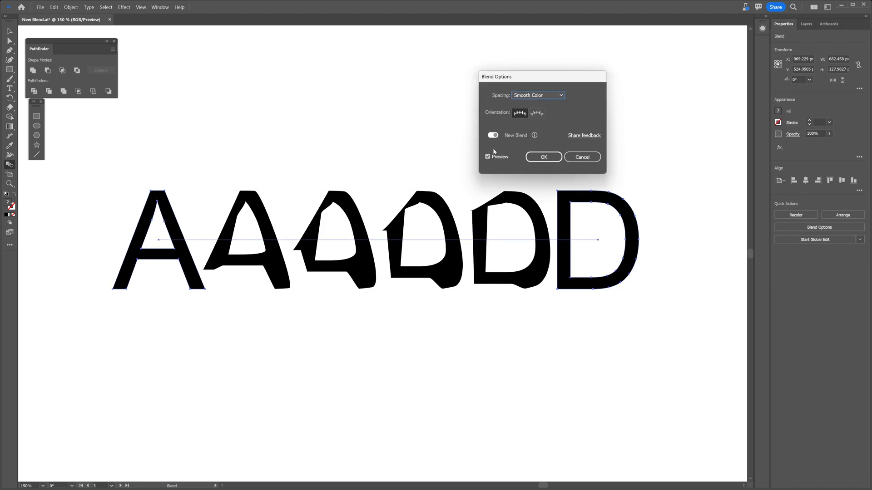
pyautogui.click(491, 135)
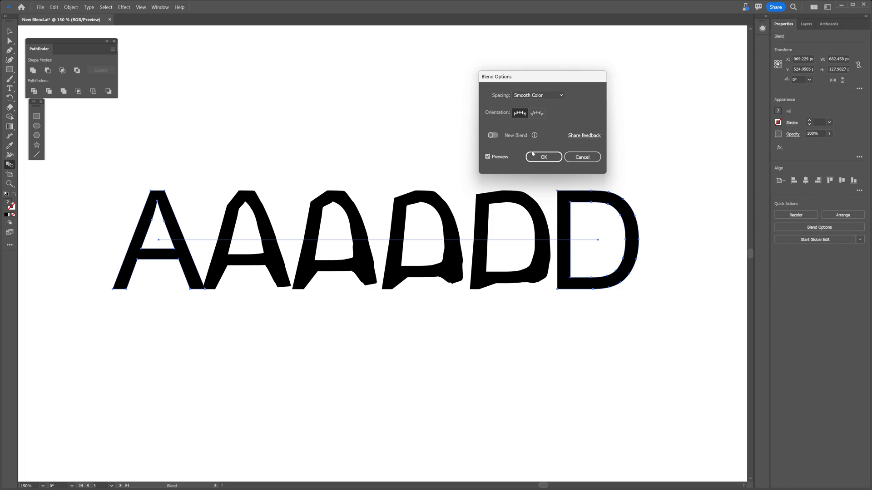
pyautogui.click(543, 157)
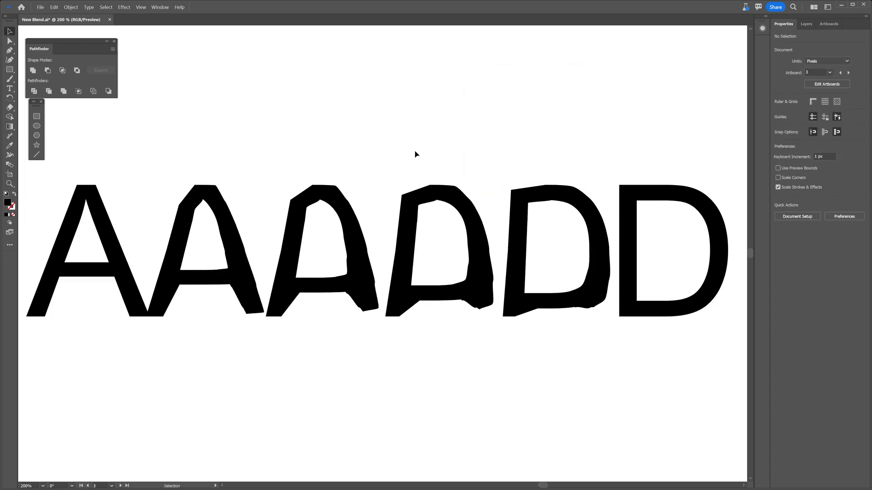
pyautogui.moveTo(404, 146)
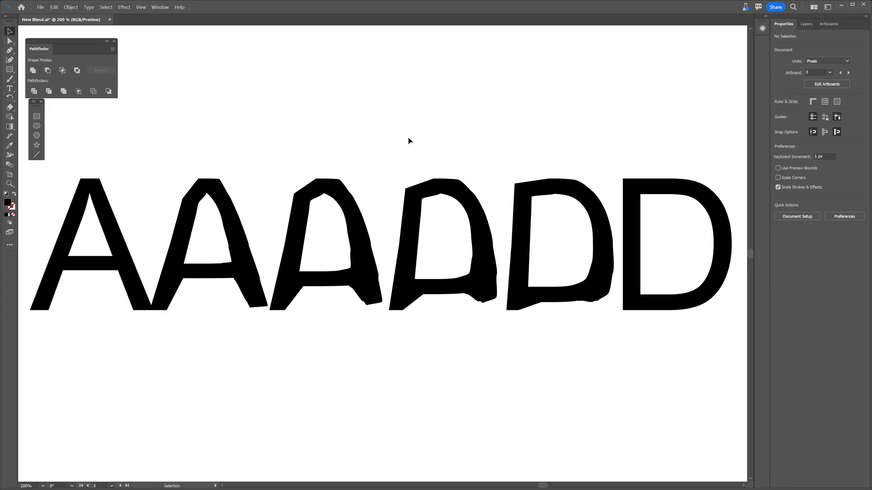
pyautogui.click(848, 73)
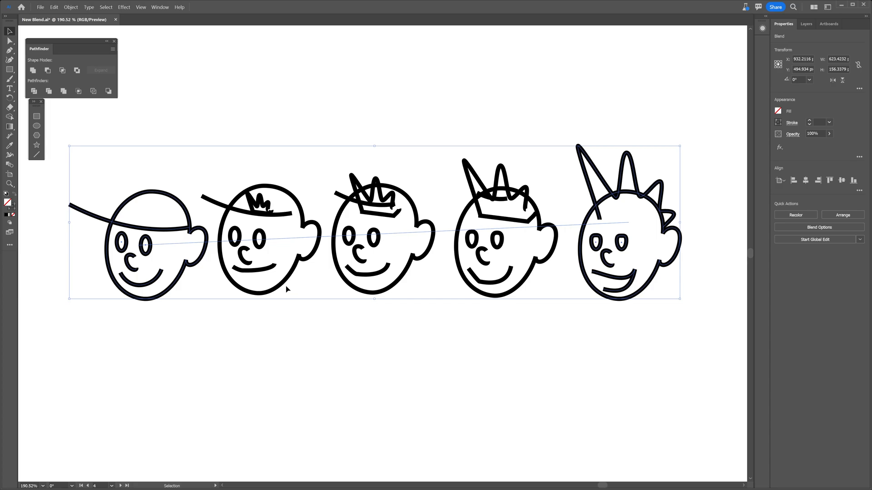
pyautogui.moveTo(172, 226)
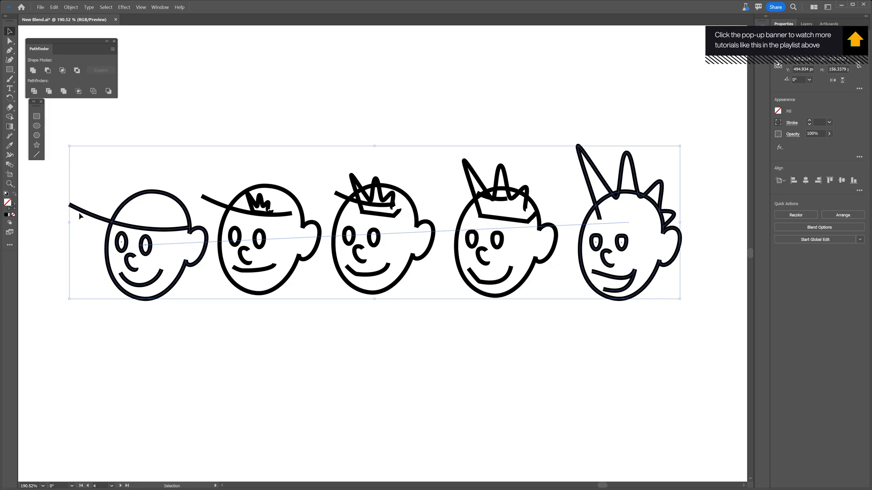
pyautogui.moveTo(332, 230)
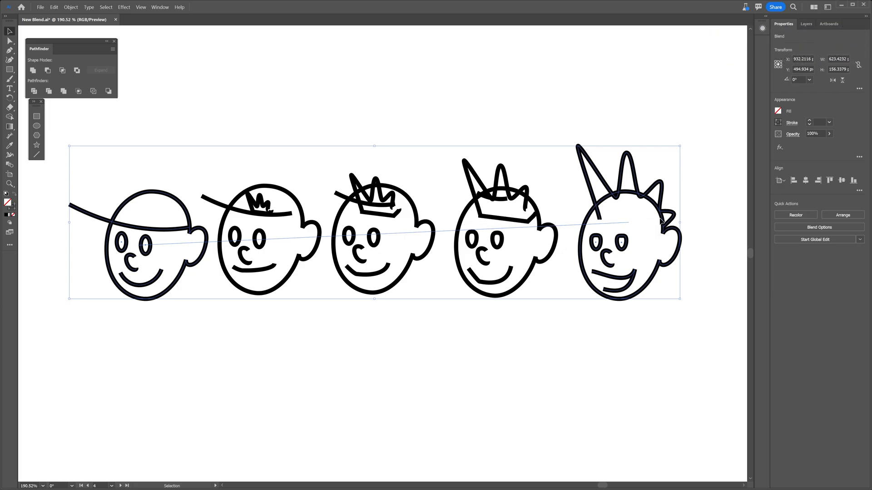
pyautogui.moveTo(445, 192)
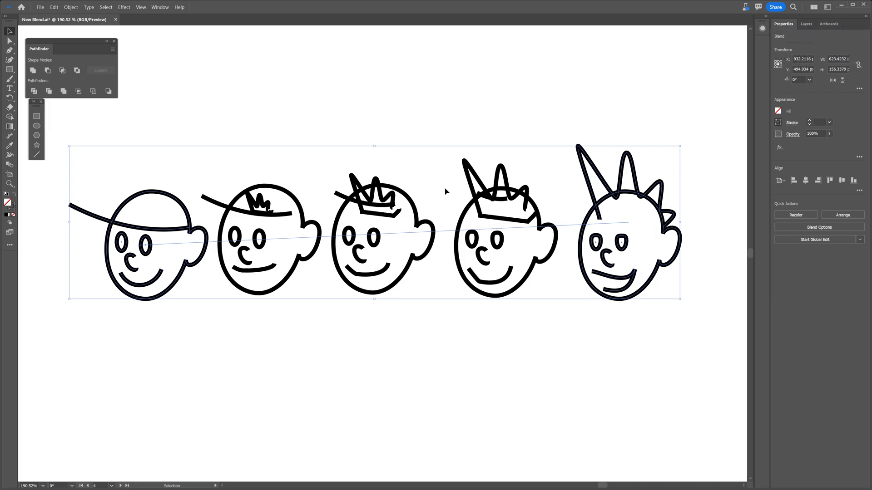
pyautogui.moveTo(199, 201)
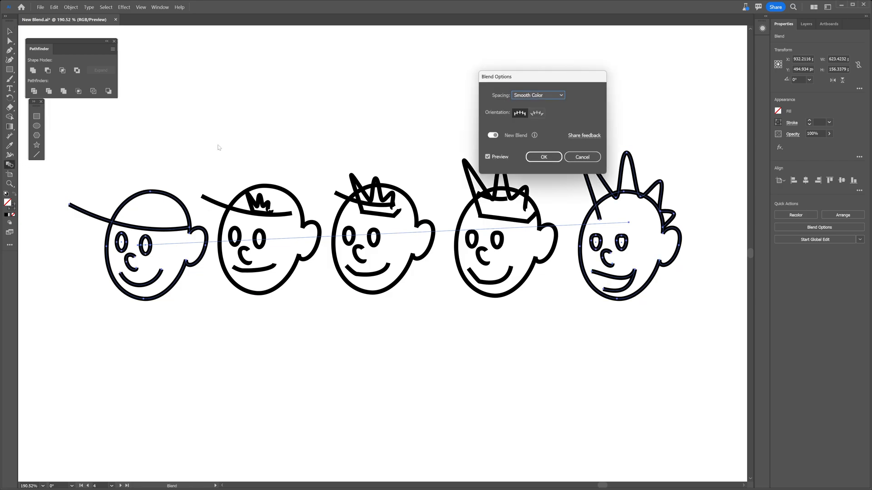
# Enable New Blend for the cap-to-spiky-hair face blend and apply to remaining rows
pyautogui.click(491, 135)
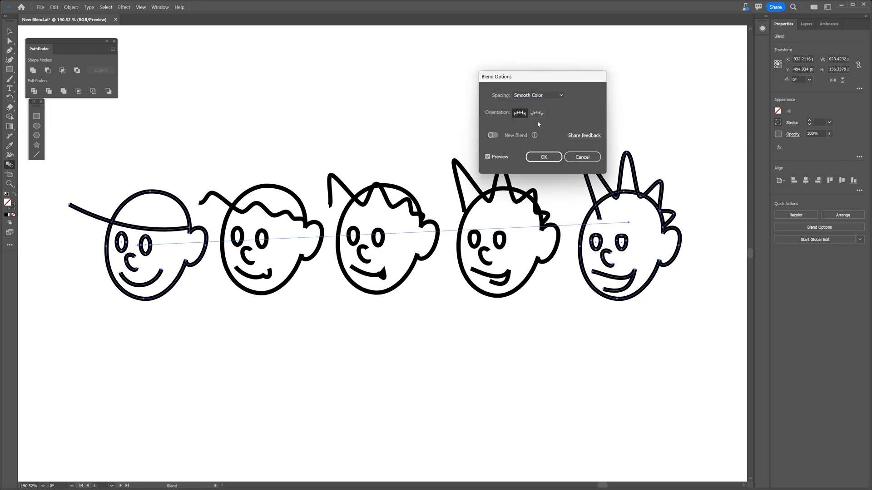
pyautogui.click(542, 157)
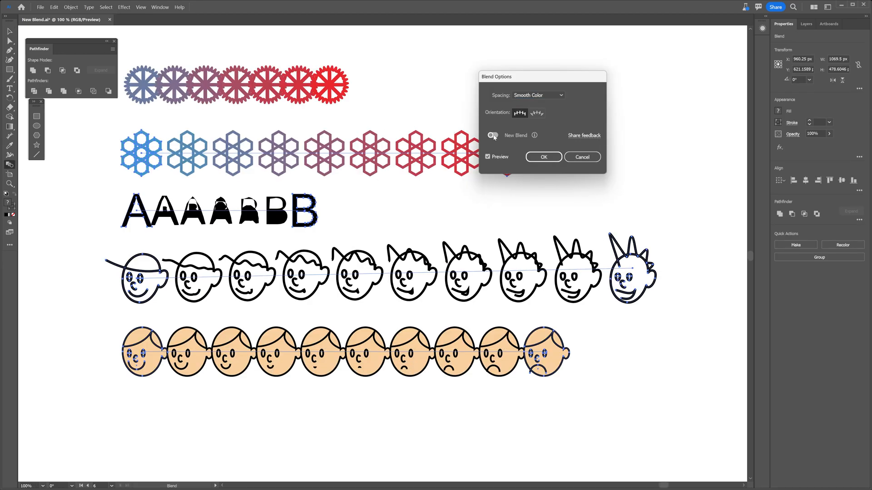
pyautogui.click(543, 157)
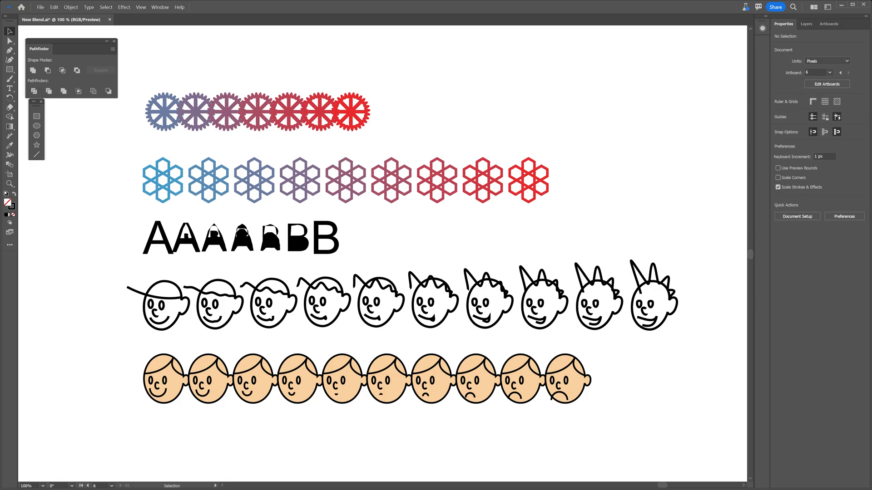